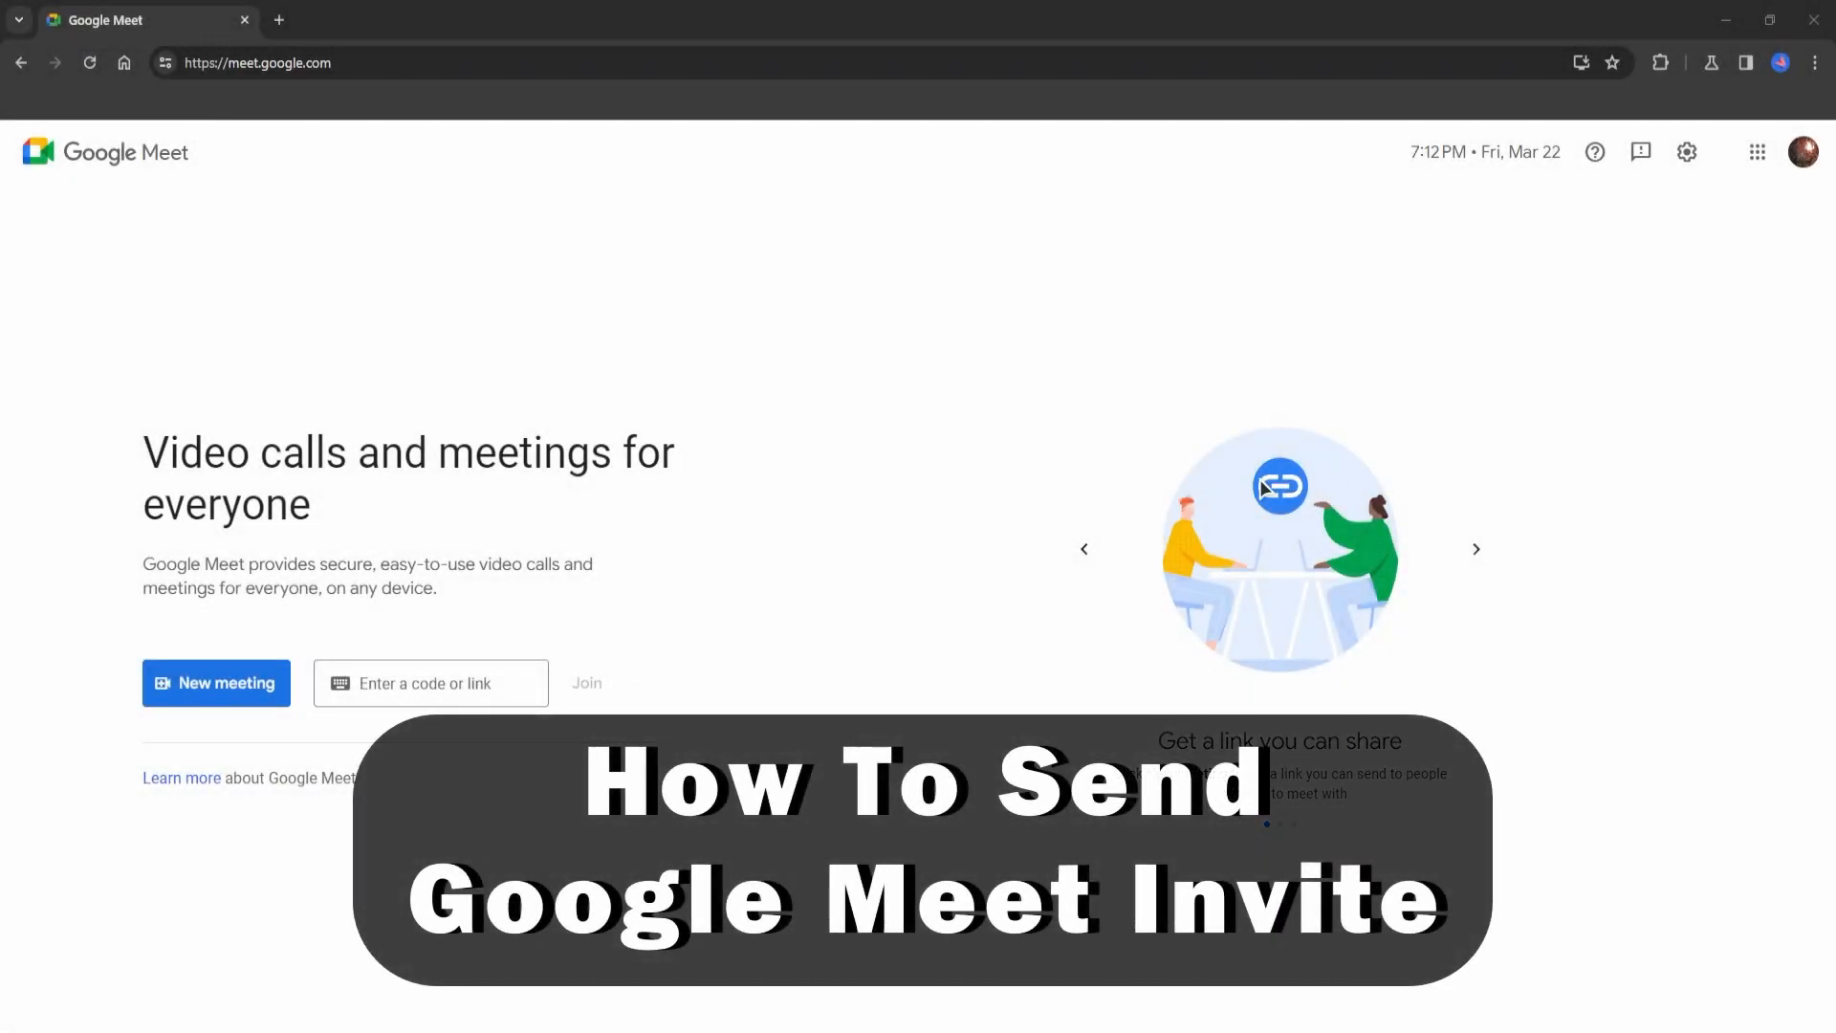
mouse_move(1823, 56)
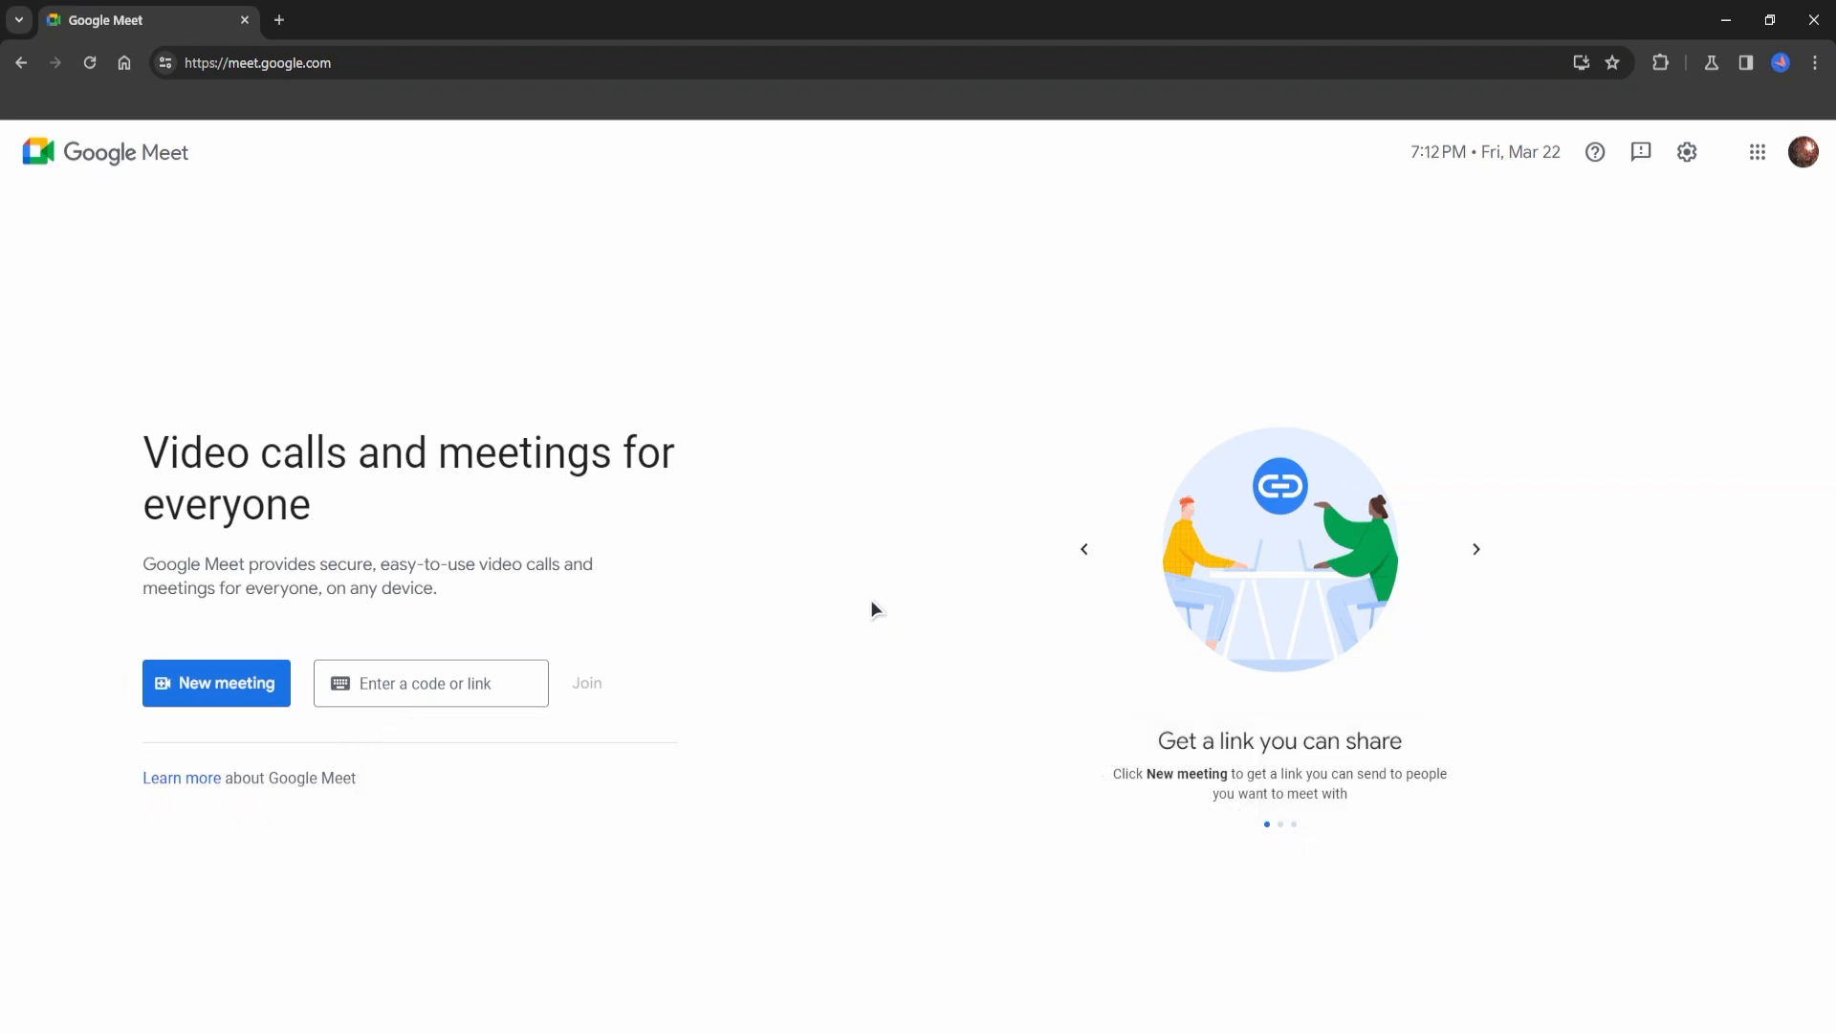
mouse_move(216, 683)
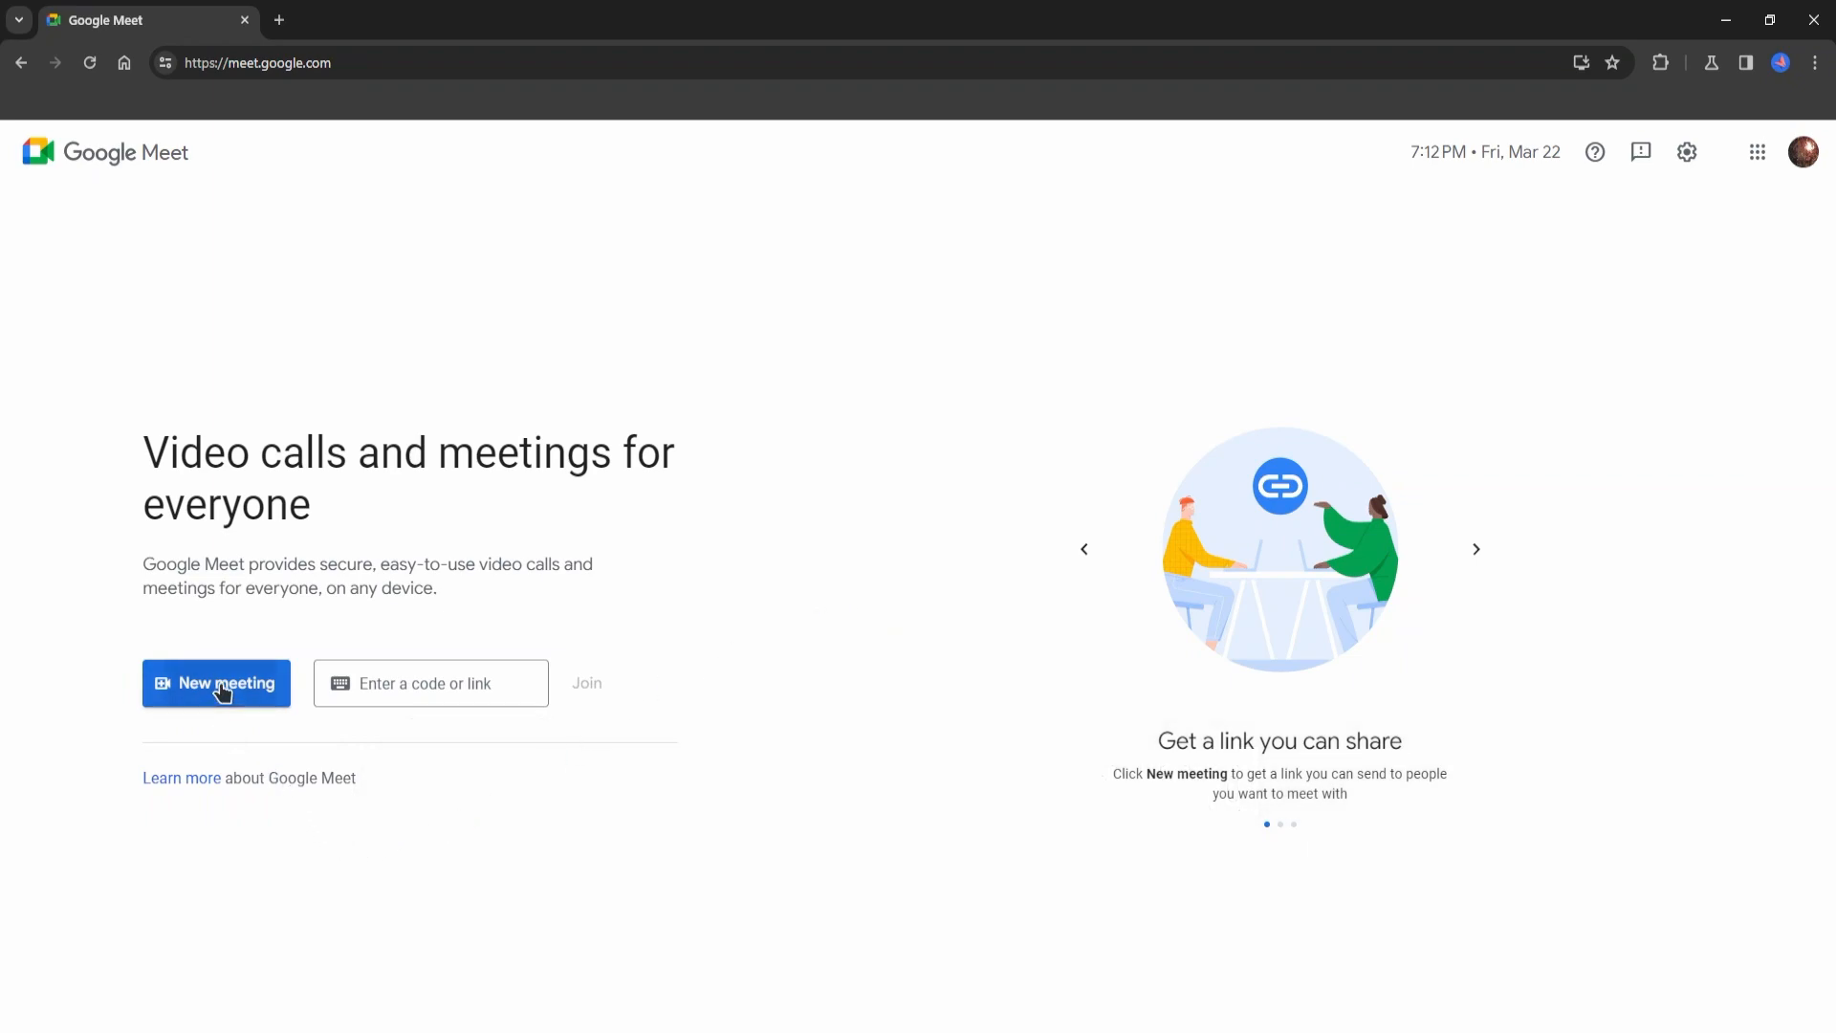
Create a meeting link for later from New meeting, then dismiss its joining info
click(216, 683)
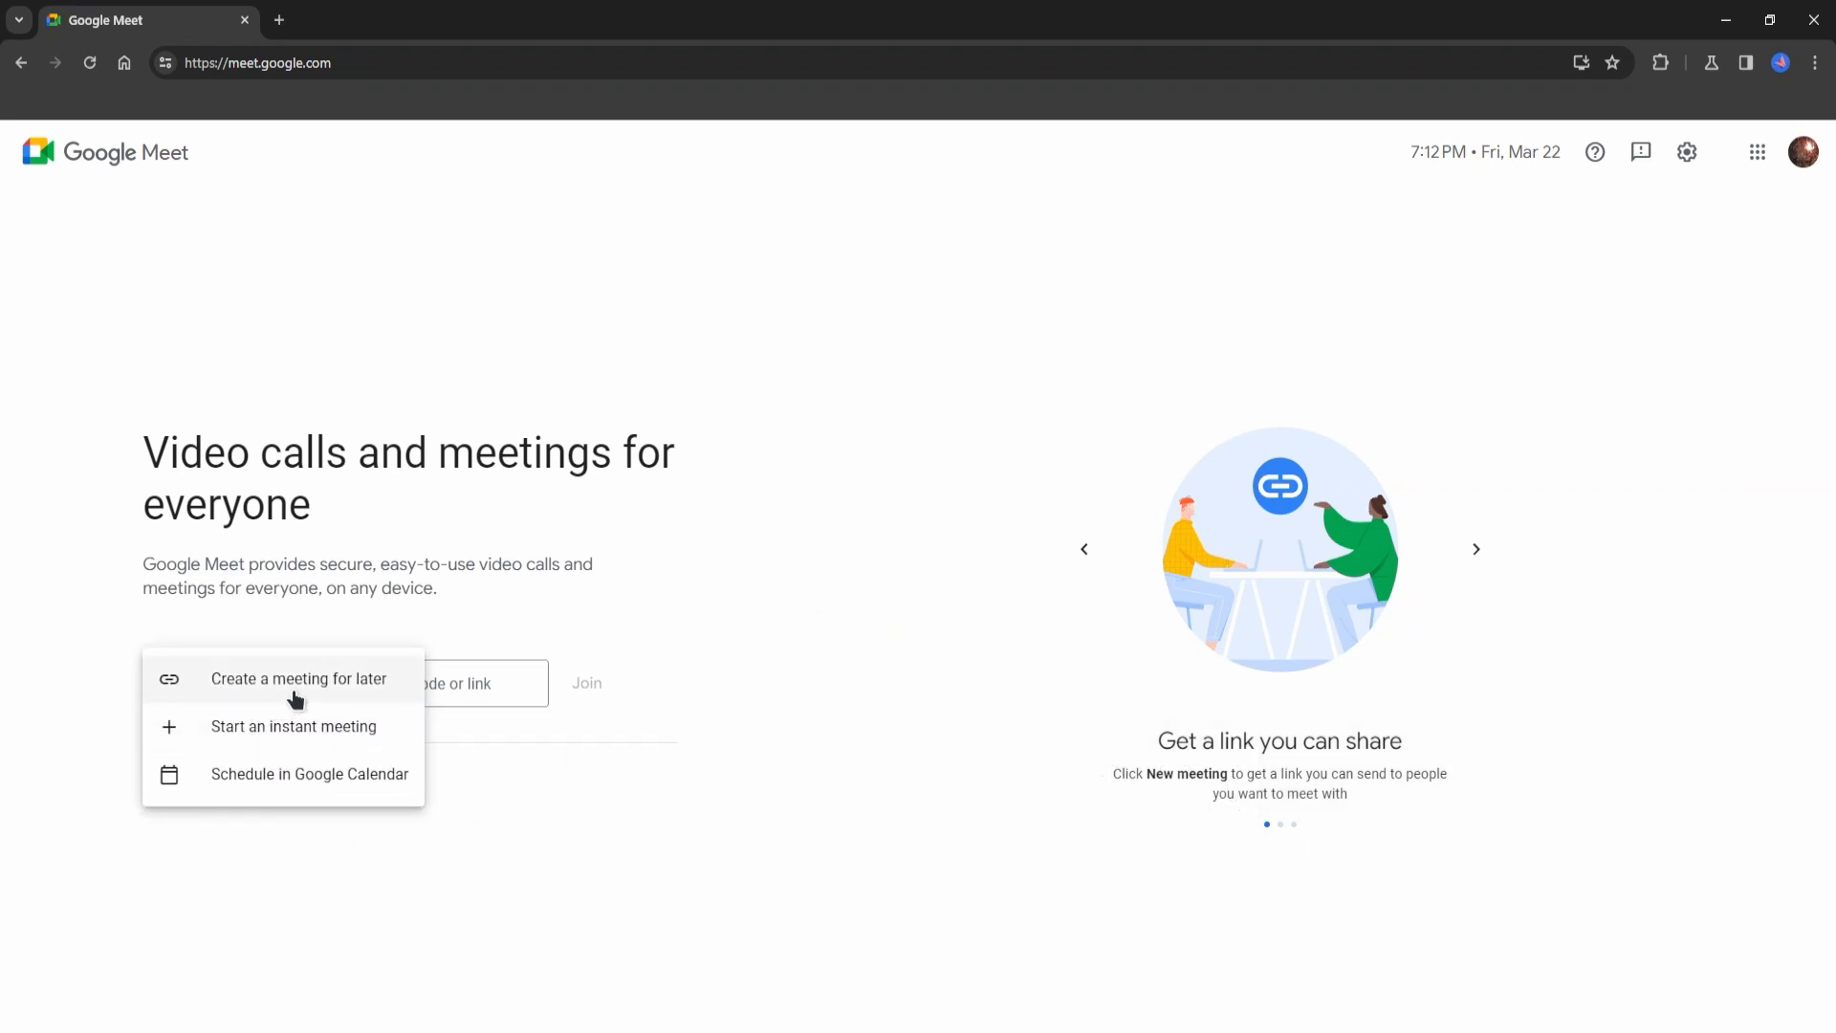
mouse_move(367, 706)
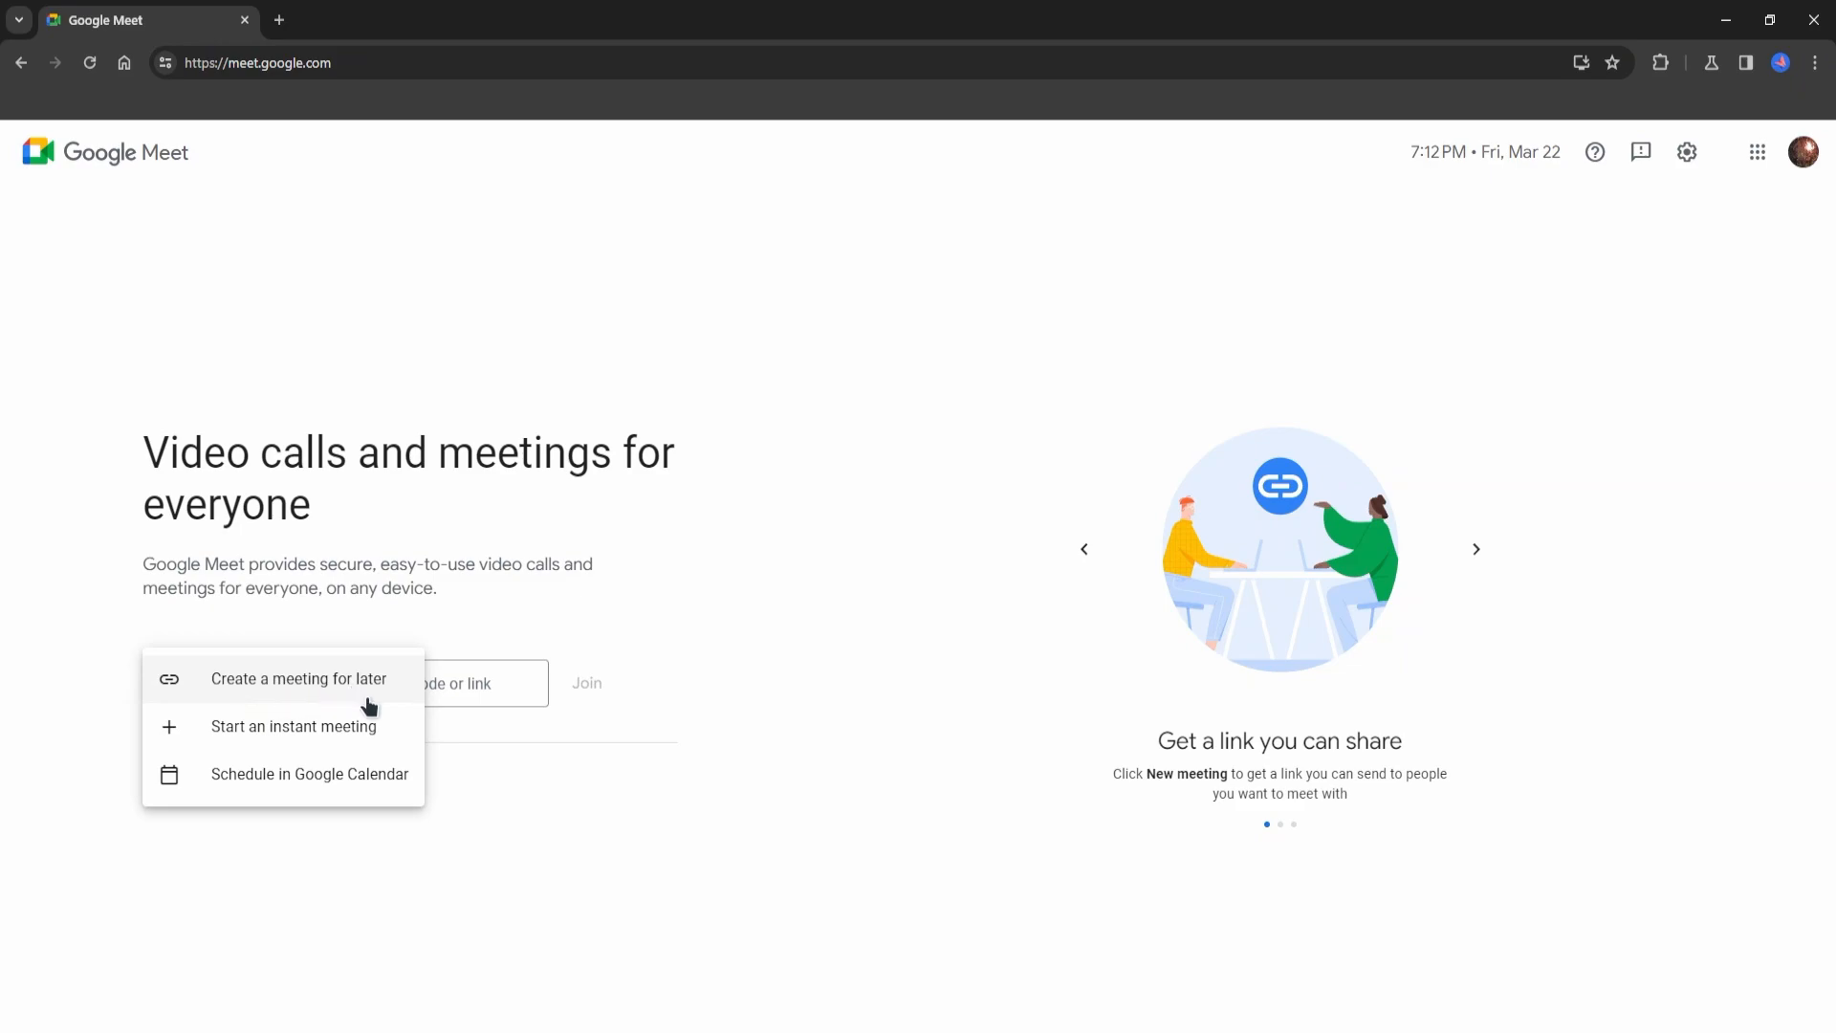
click(298, 677)
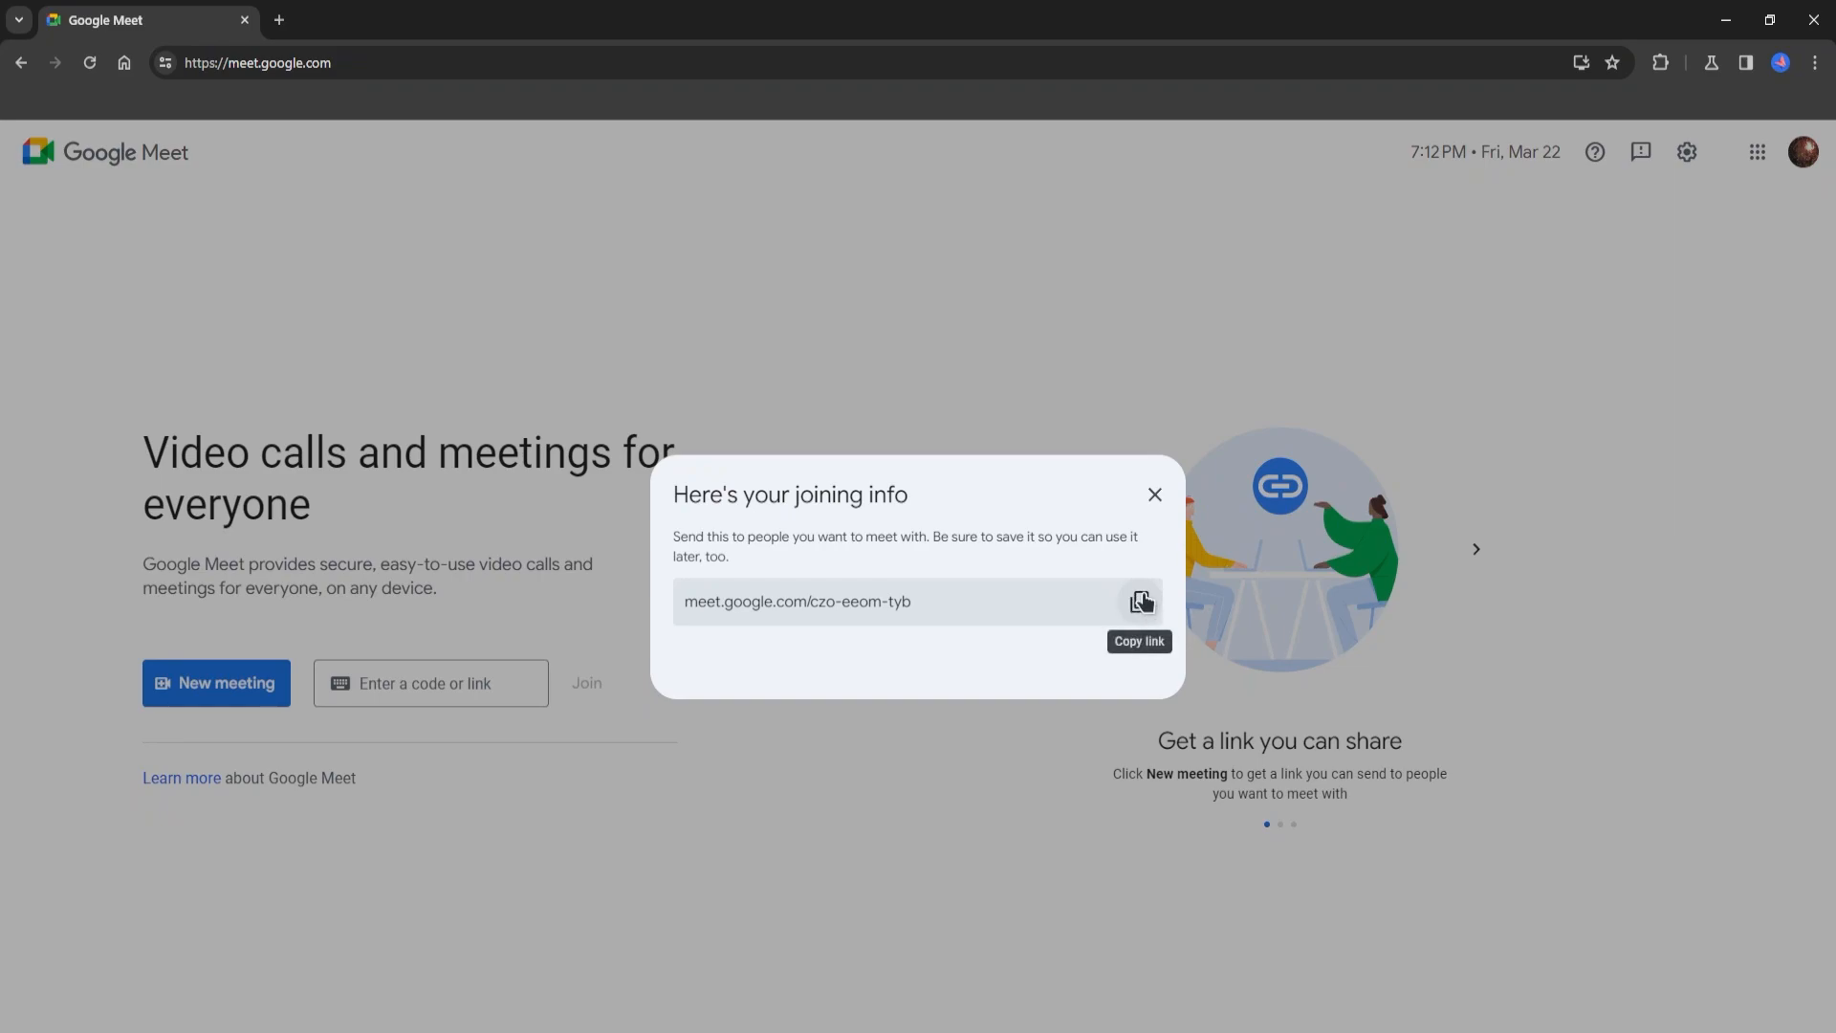
mouse_move(970, 606)
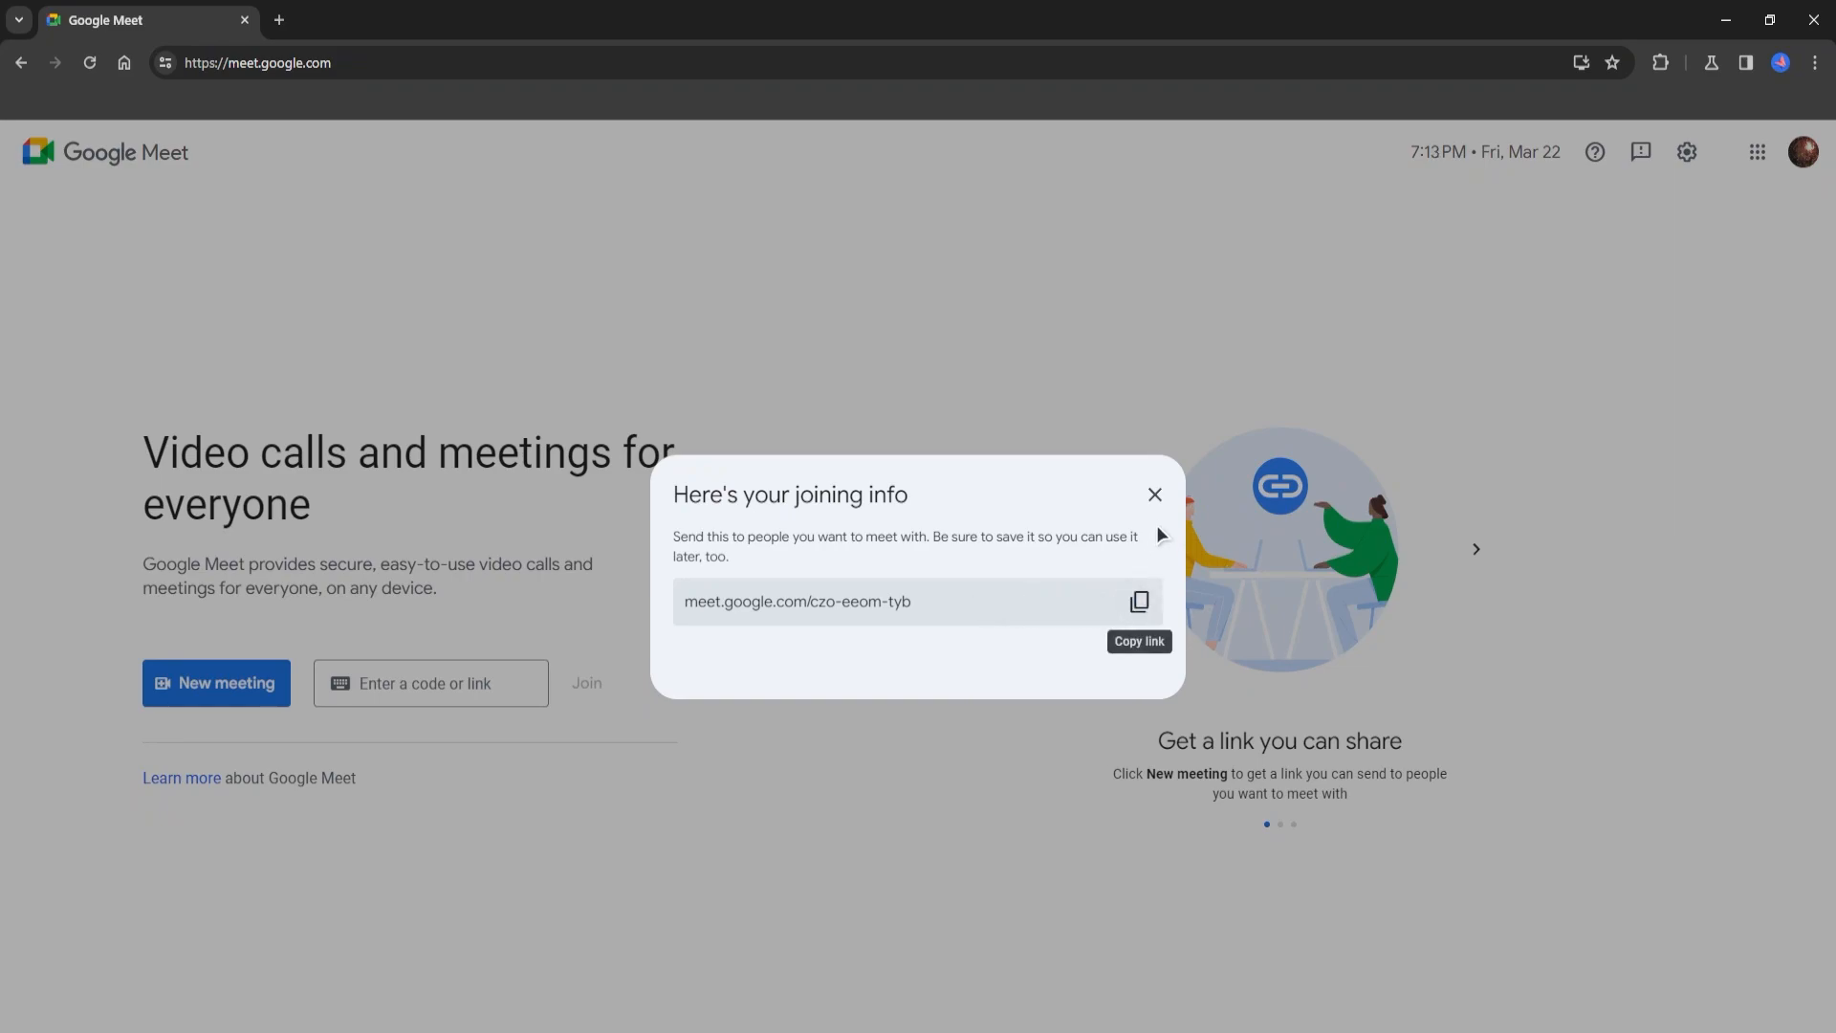
click(1154, 494)
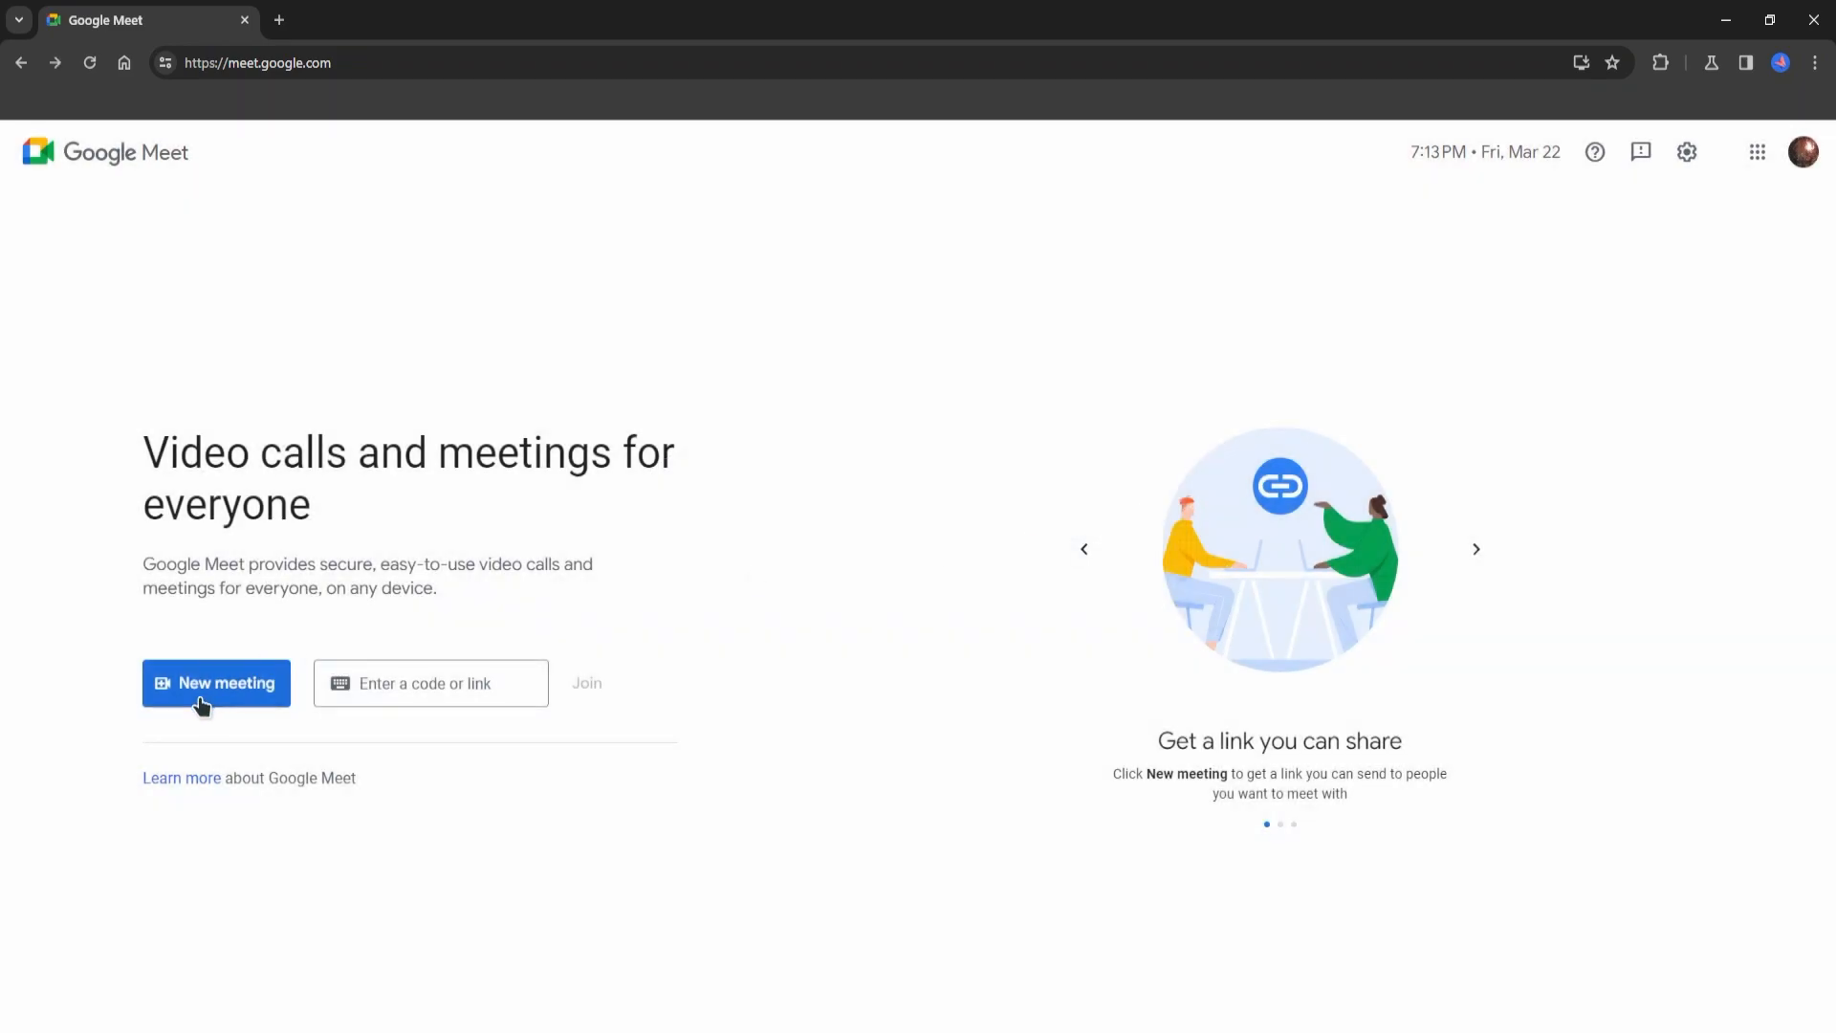
Start an instant meeting from the New meeting options
click(216, 683)
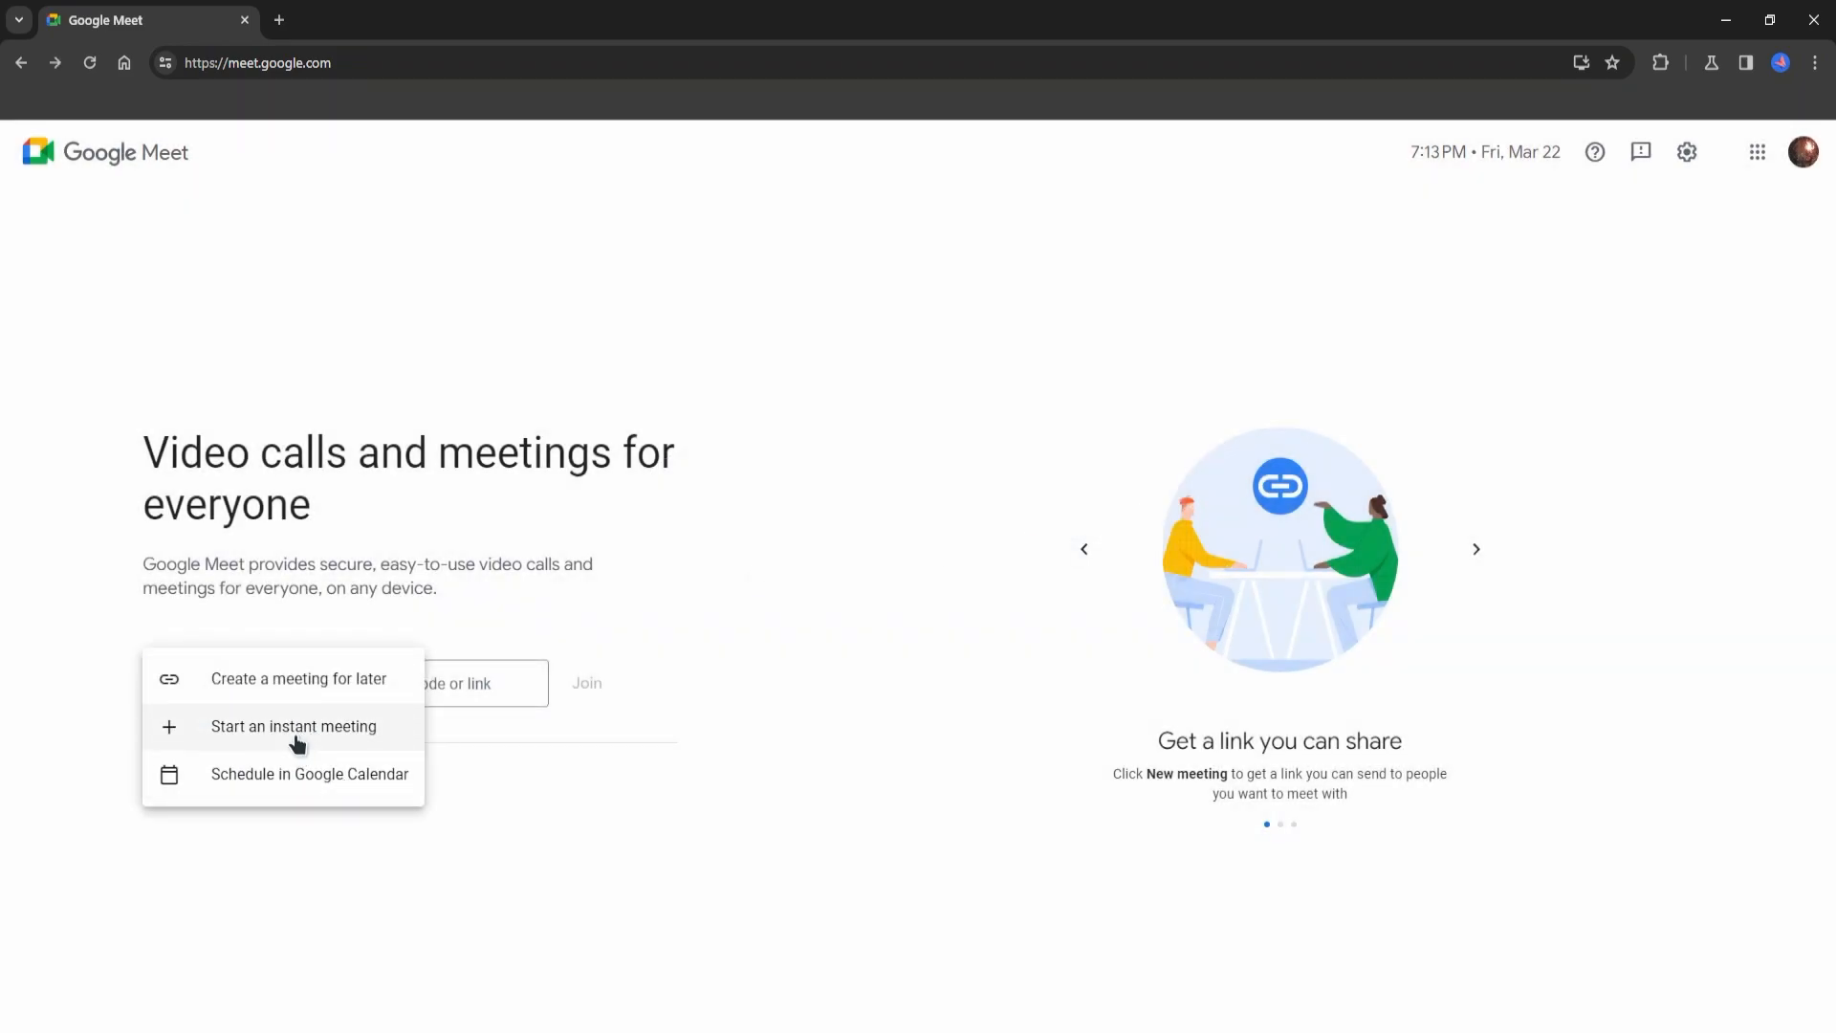
click(295, 727)
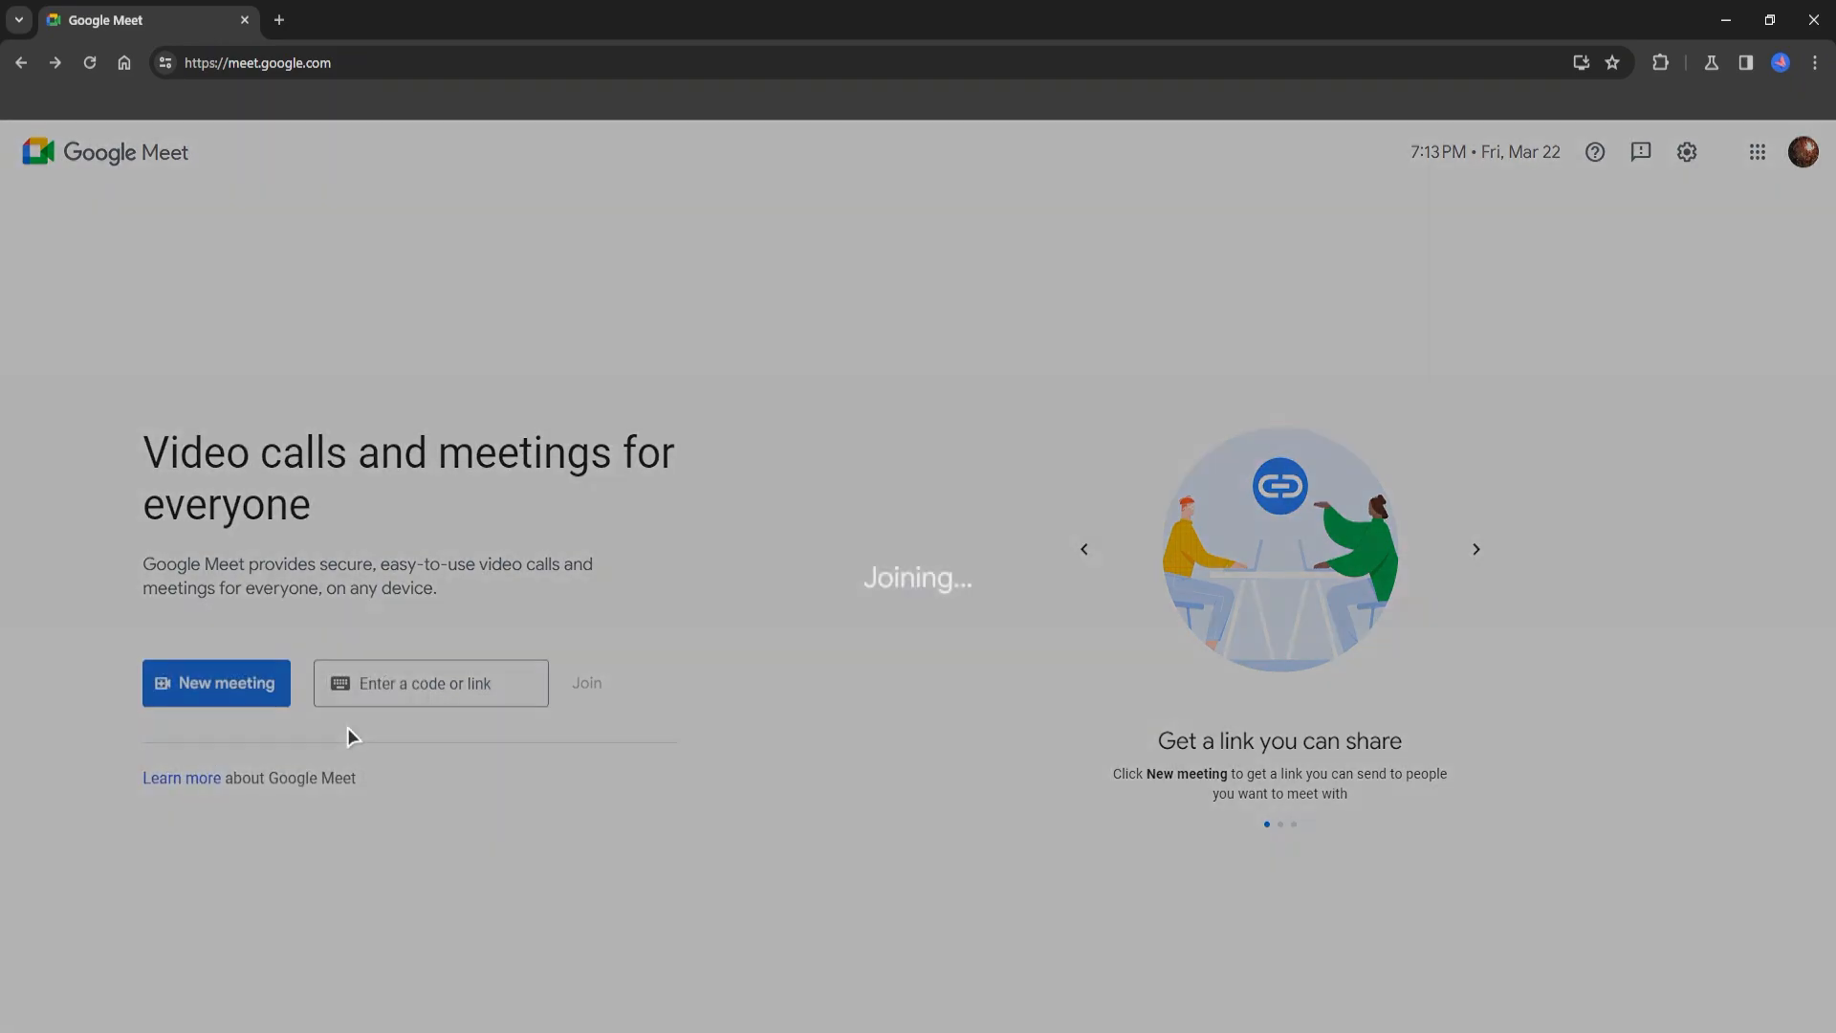
Enter the instant call and wait for the 'Your meeting's ready' panel with its link
click(216, 683)
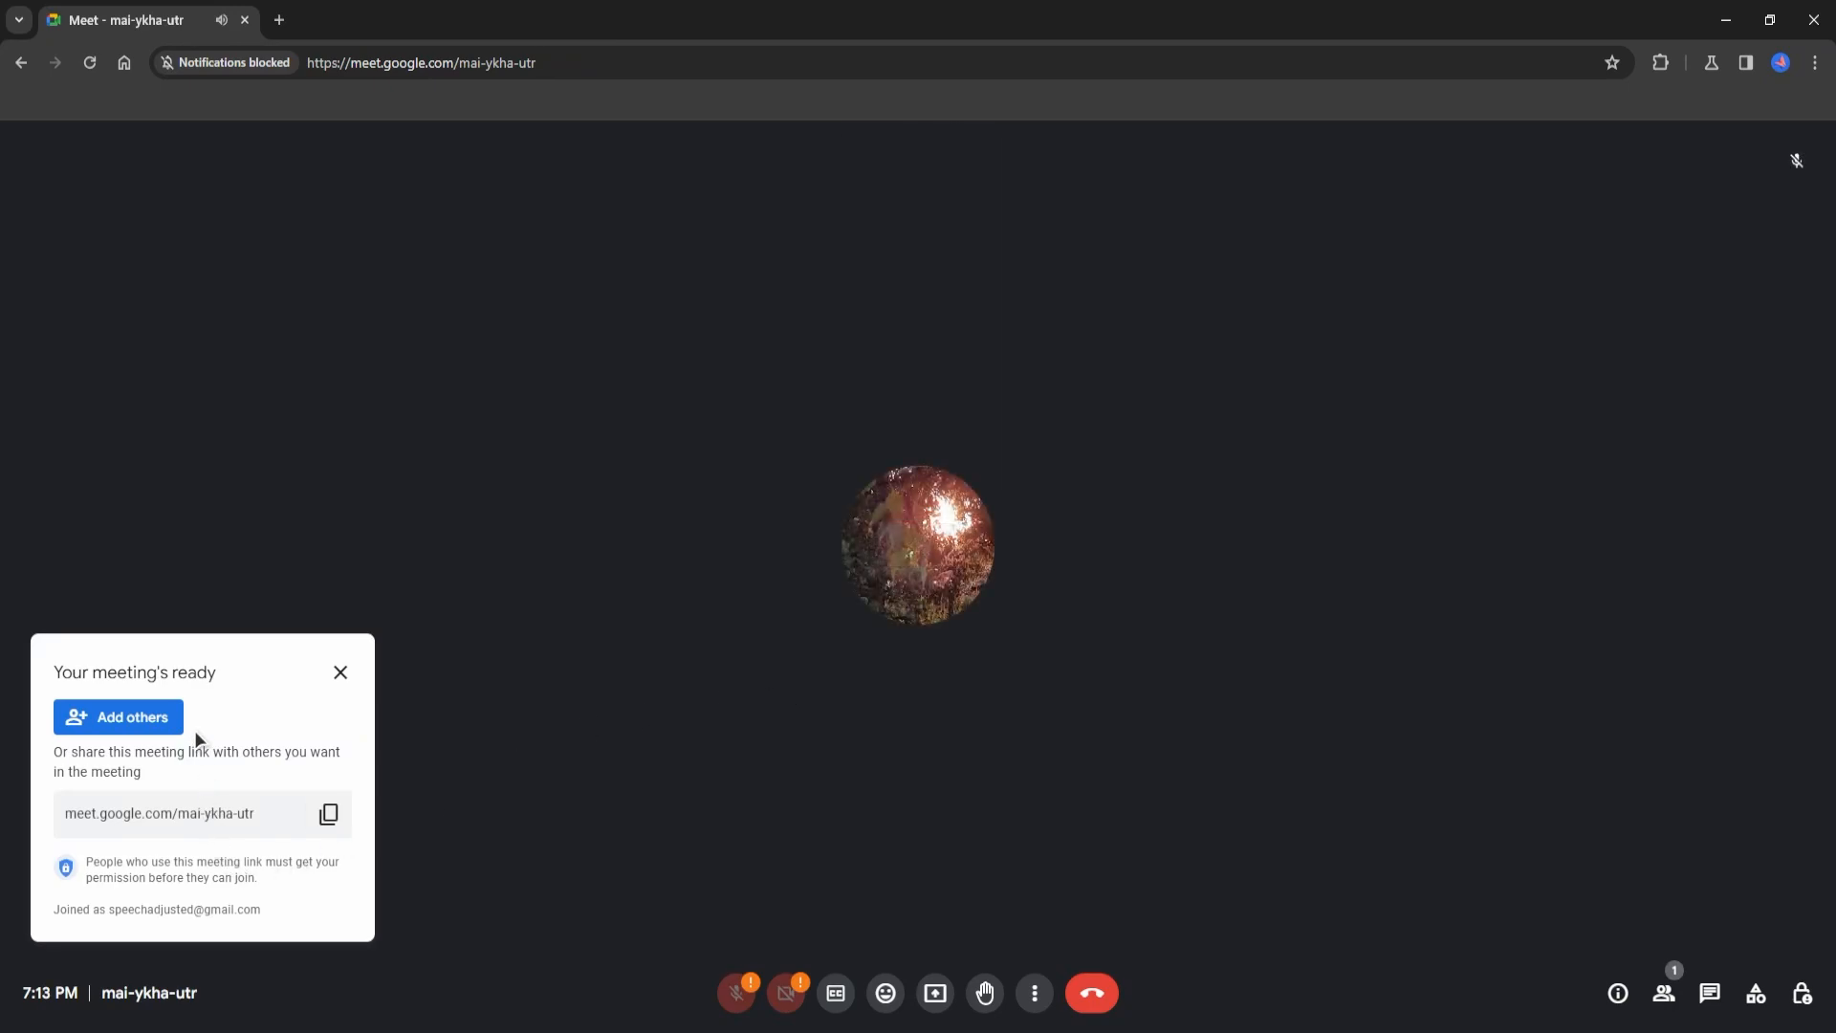
mouse_move(369, 855)
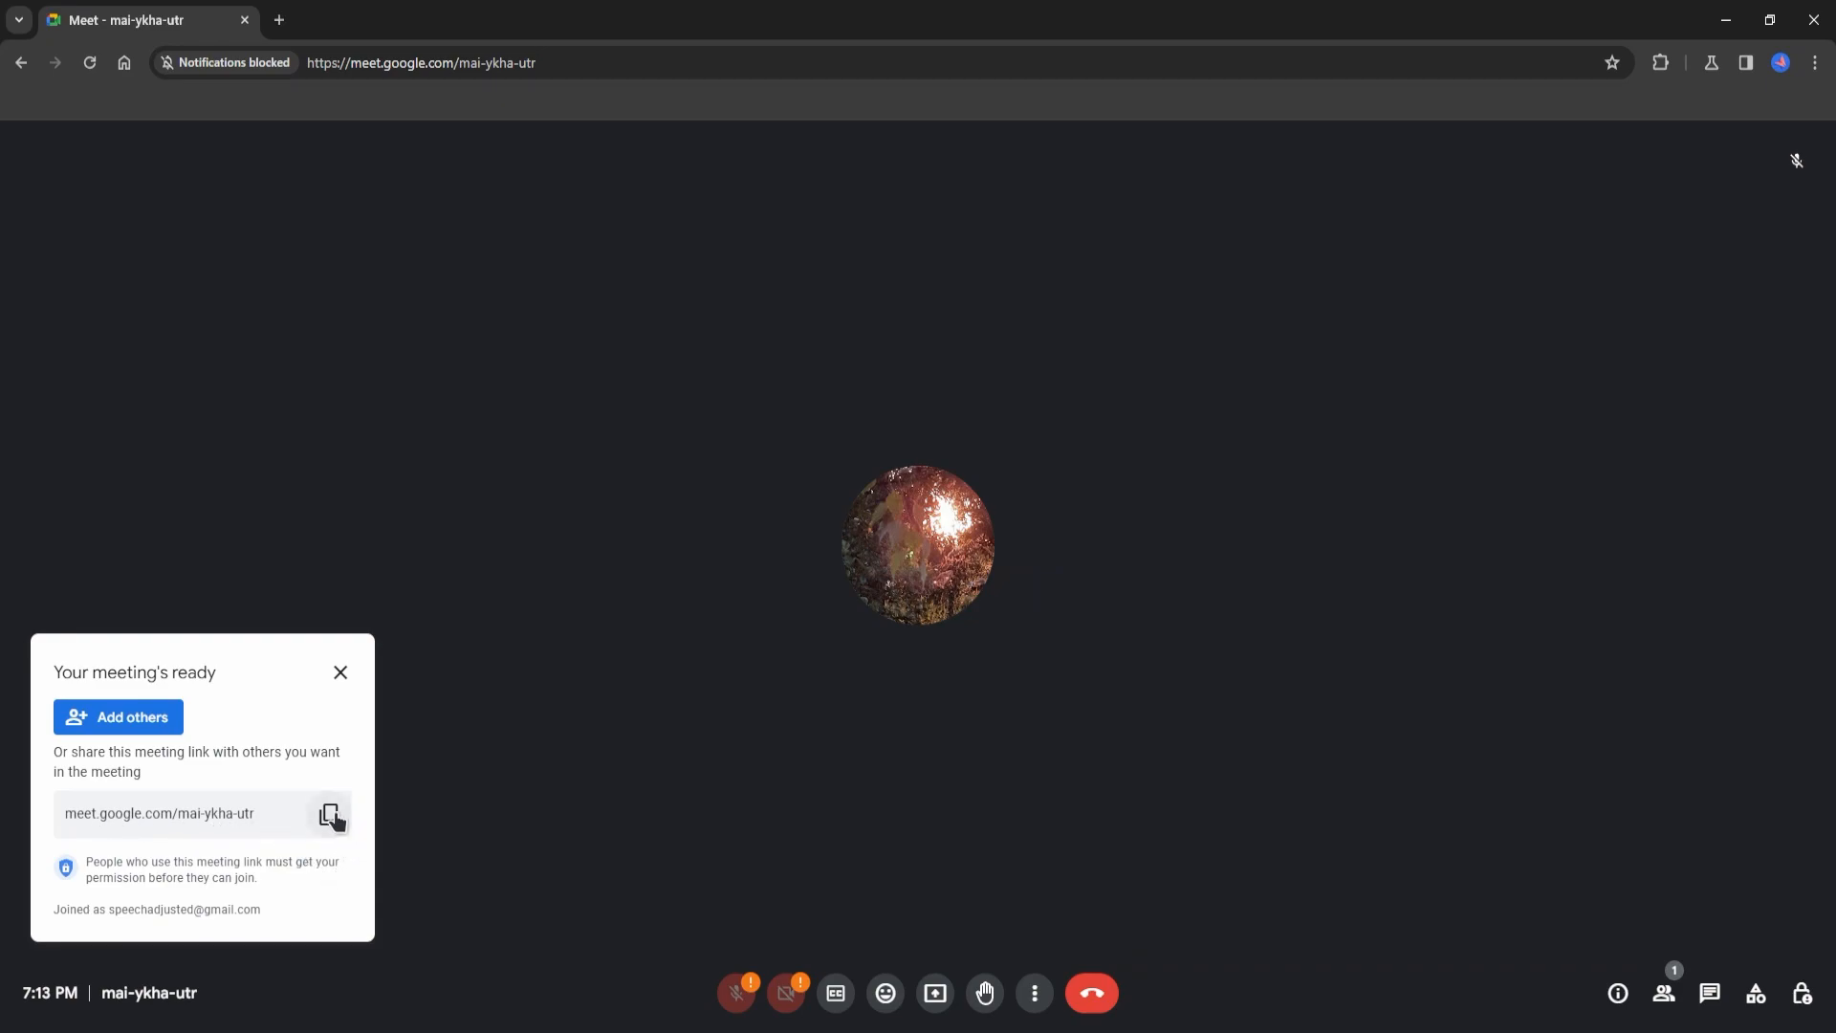
mouse_move(245, 752)
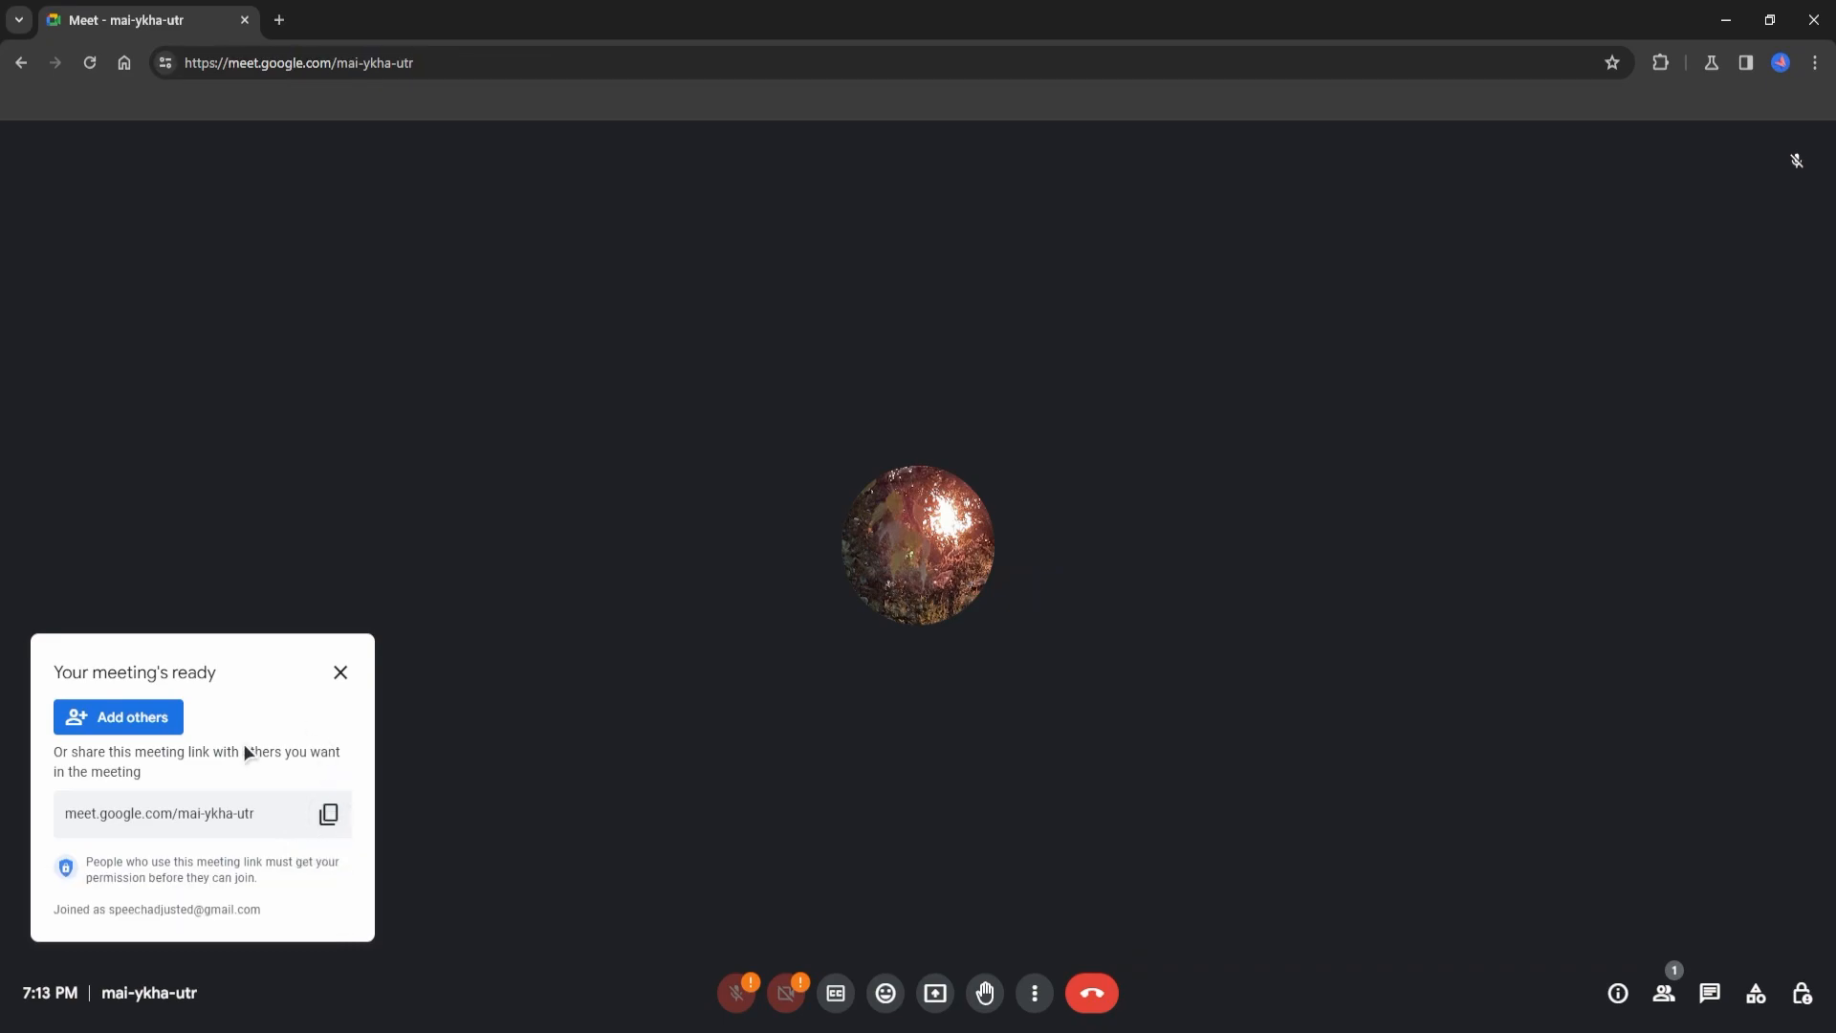
mouse_move(247, 779)
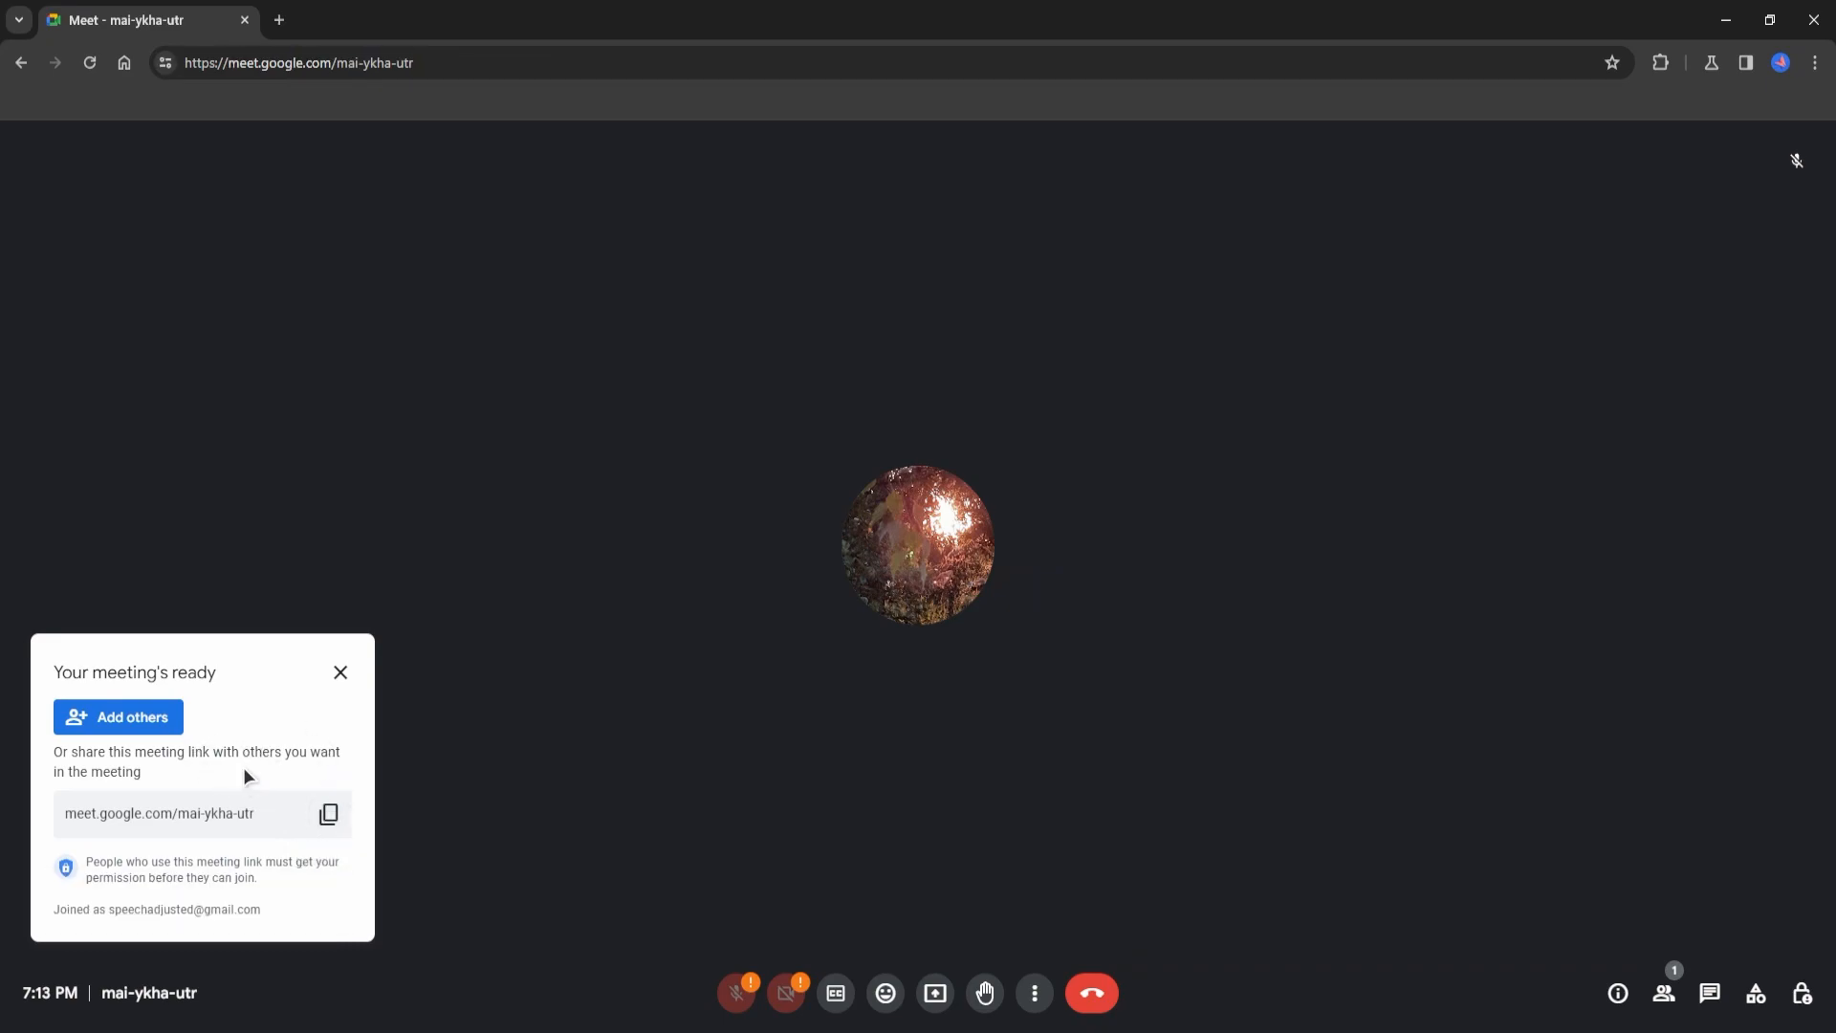
click(117, 717)
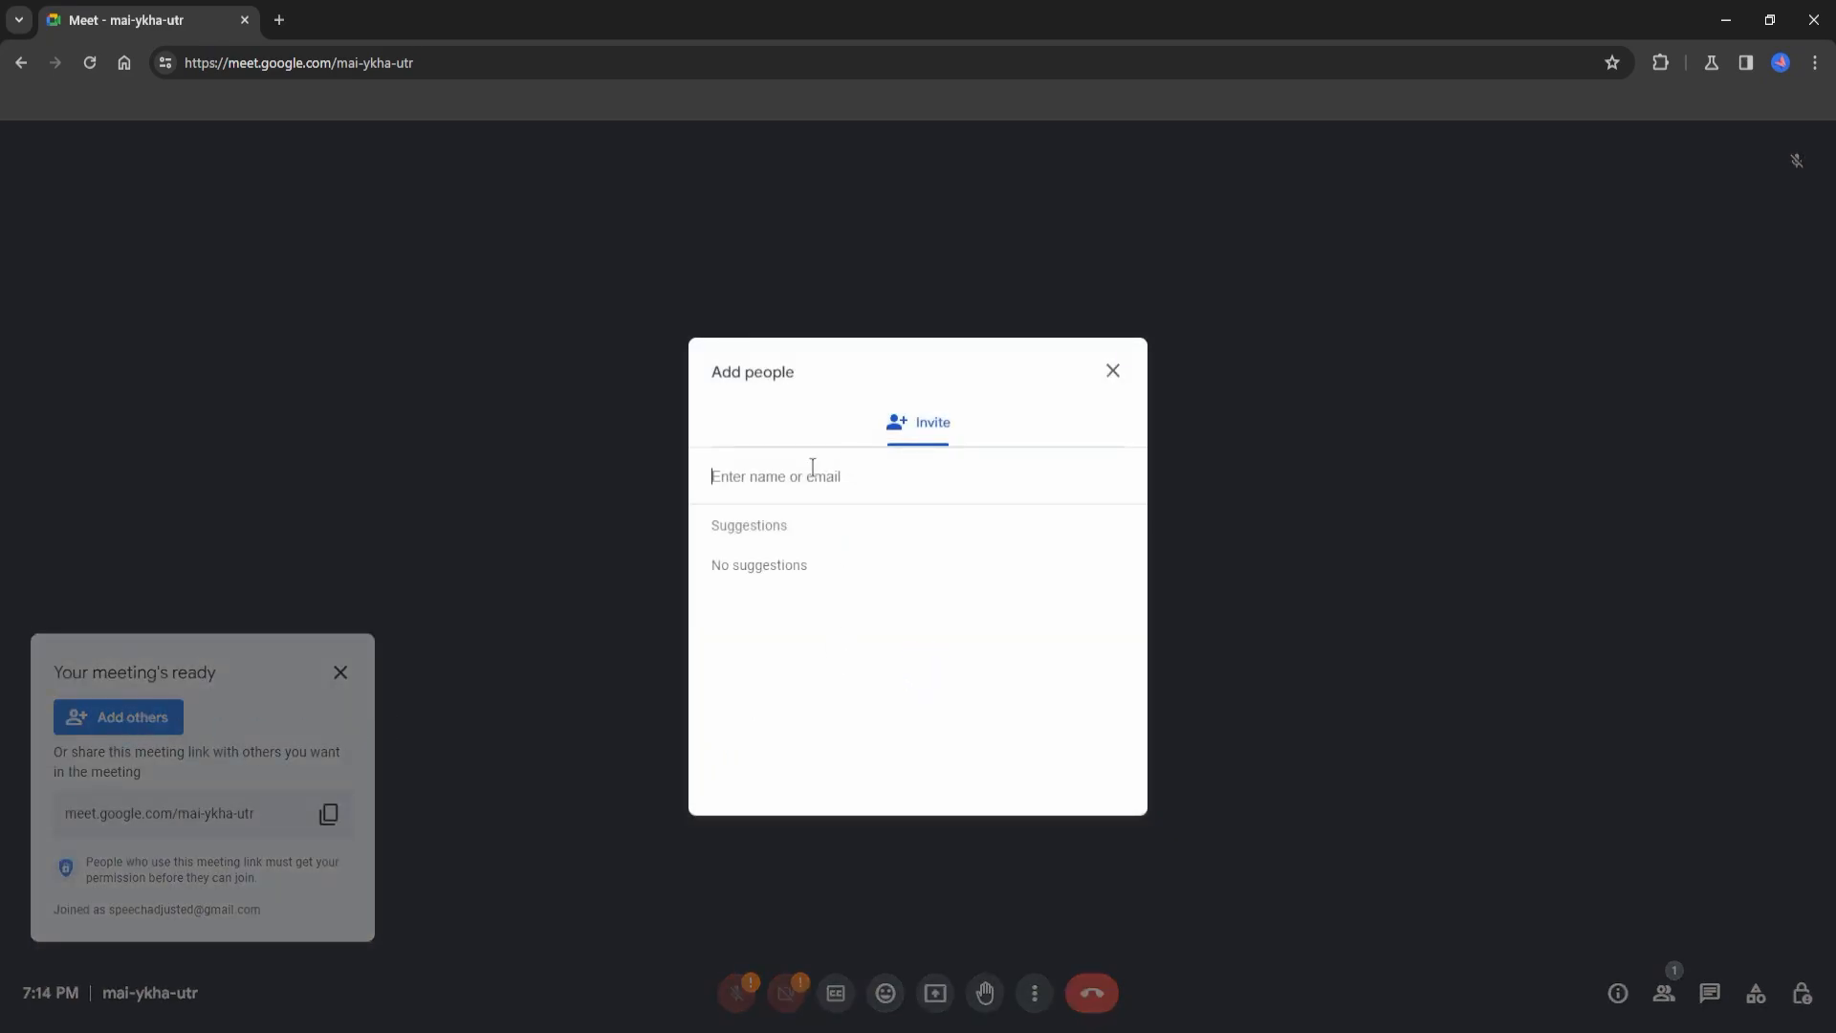
text(test@gmail.com)
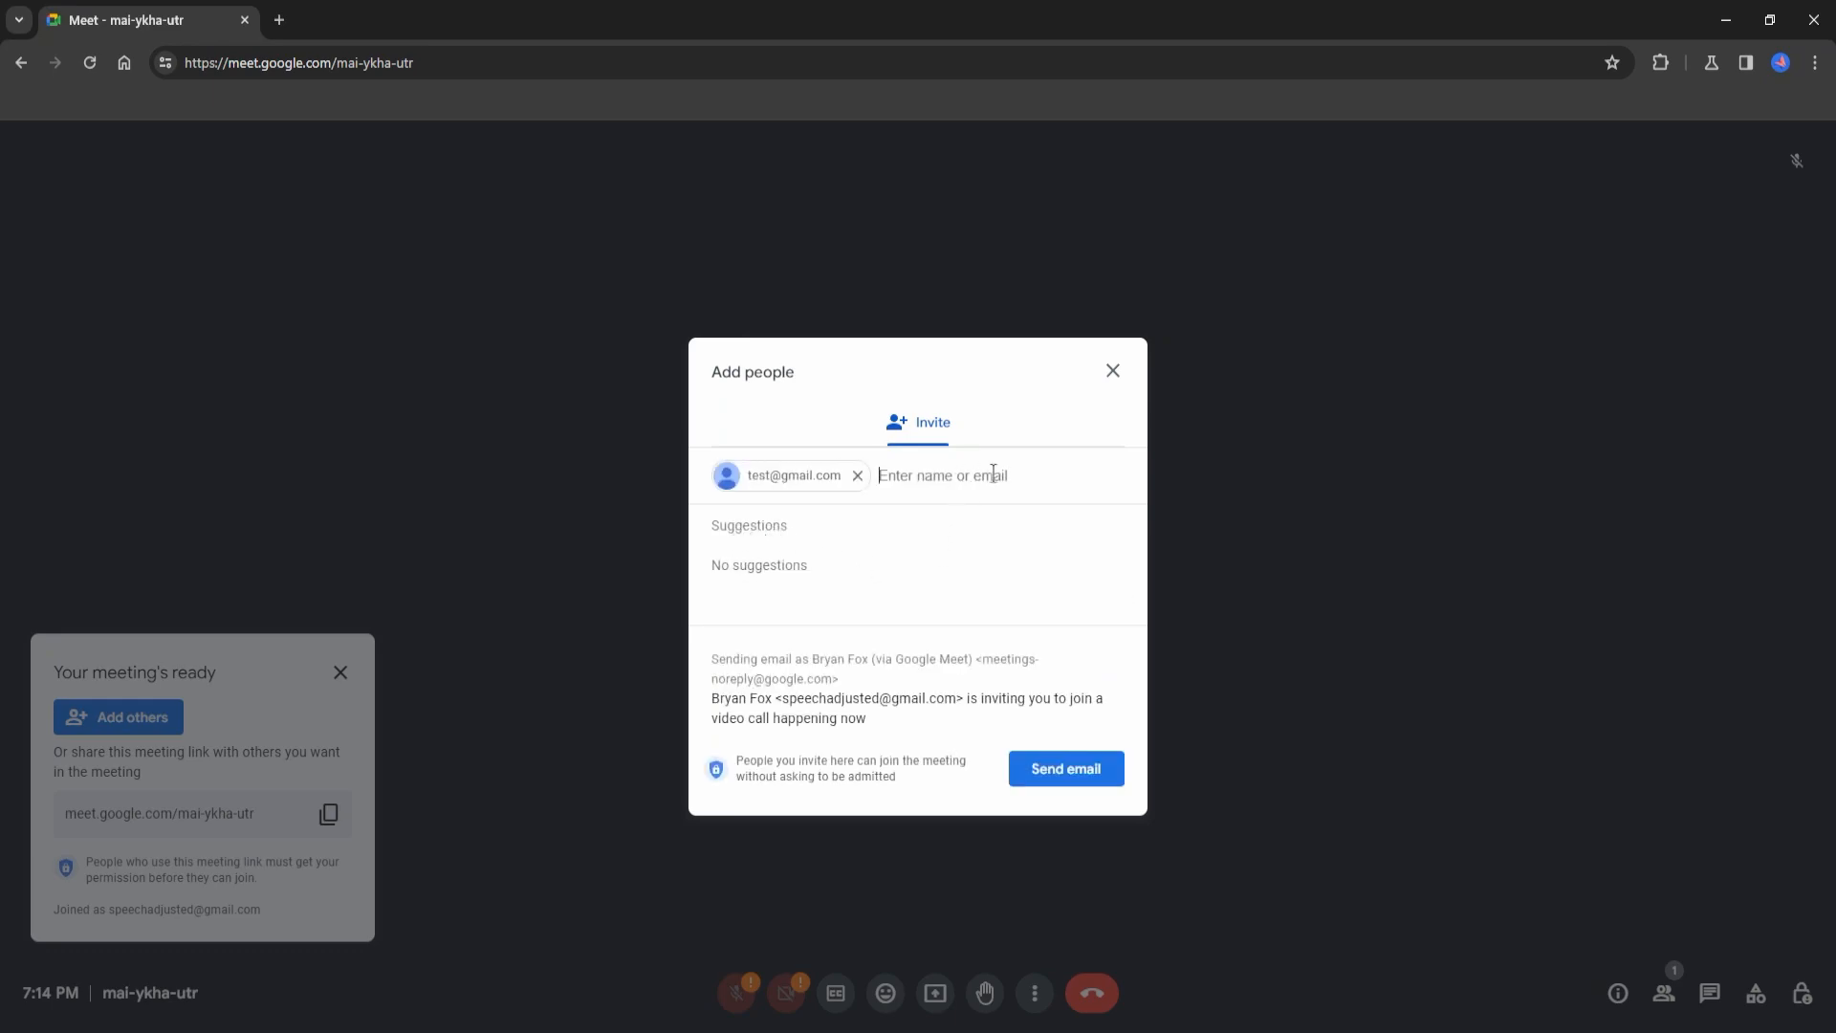
mouse_move(1065, 769)
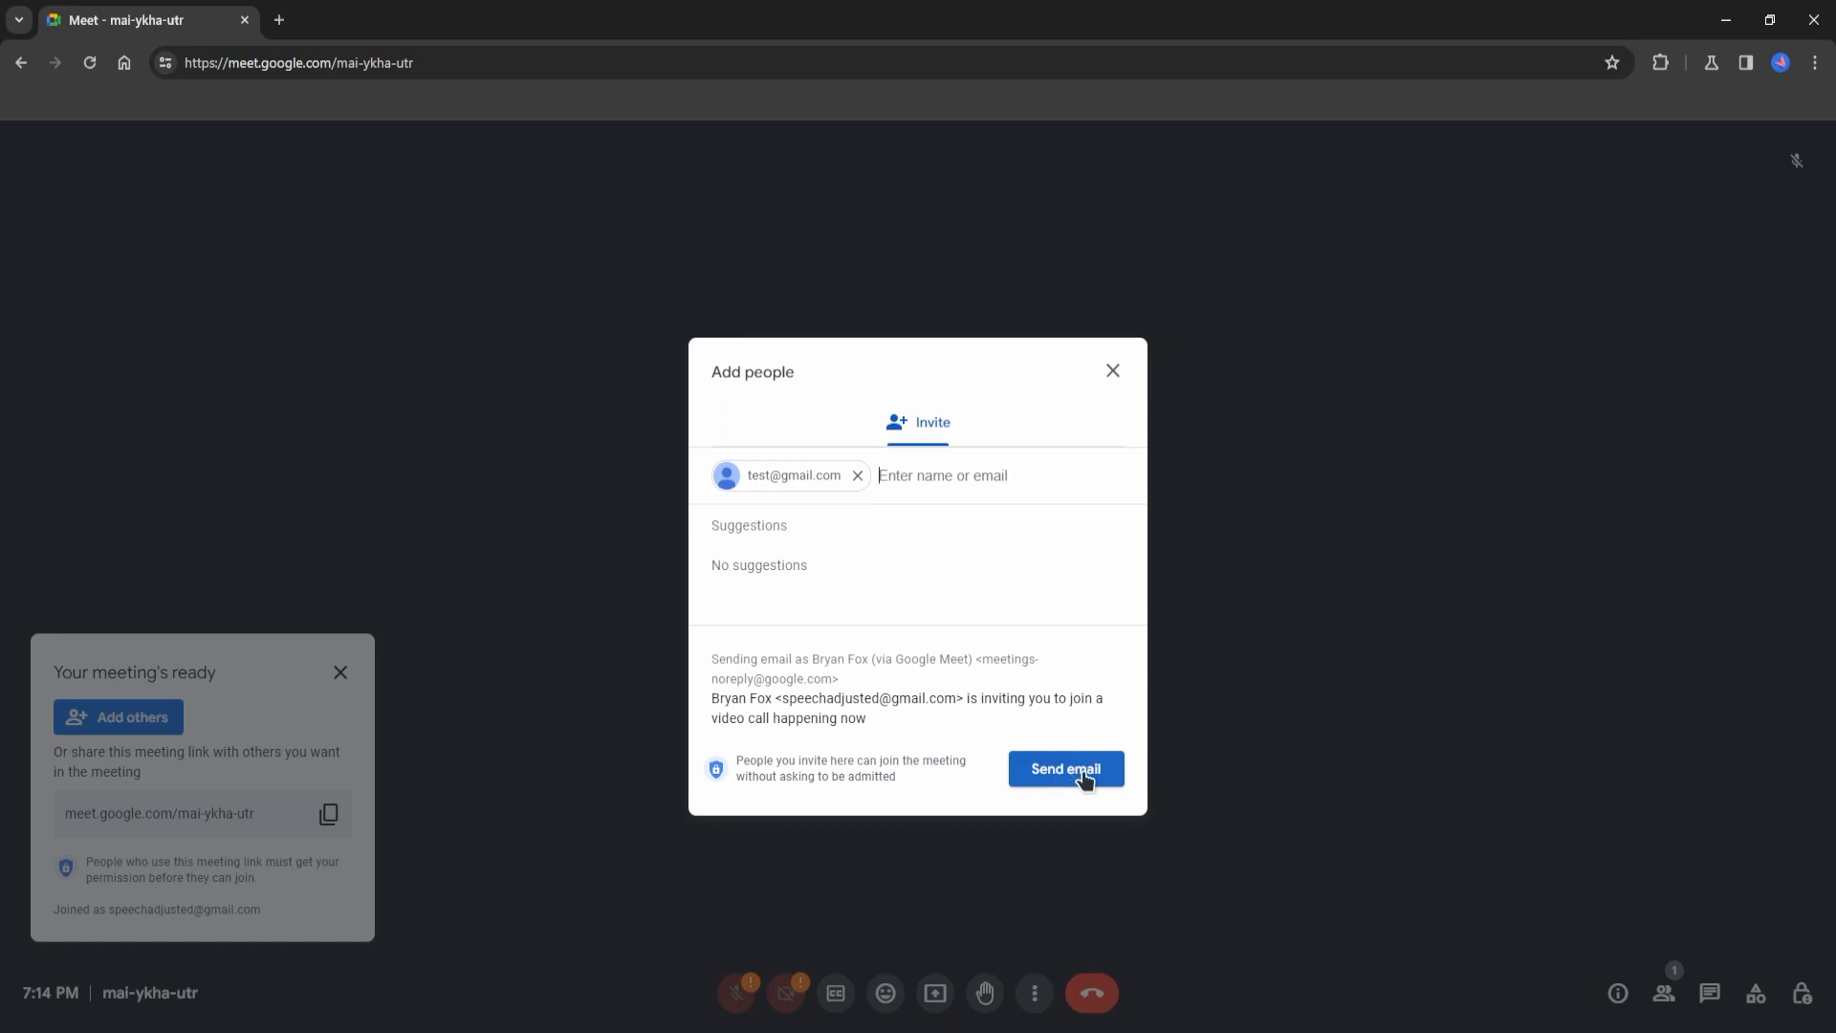